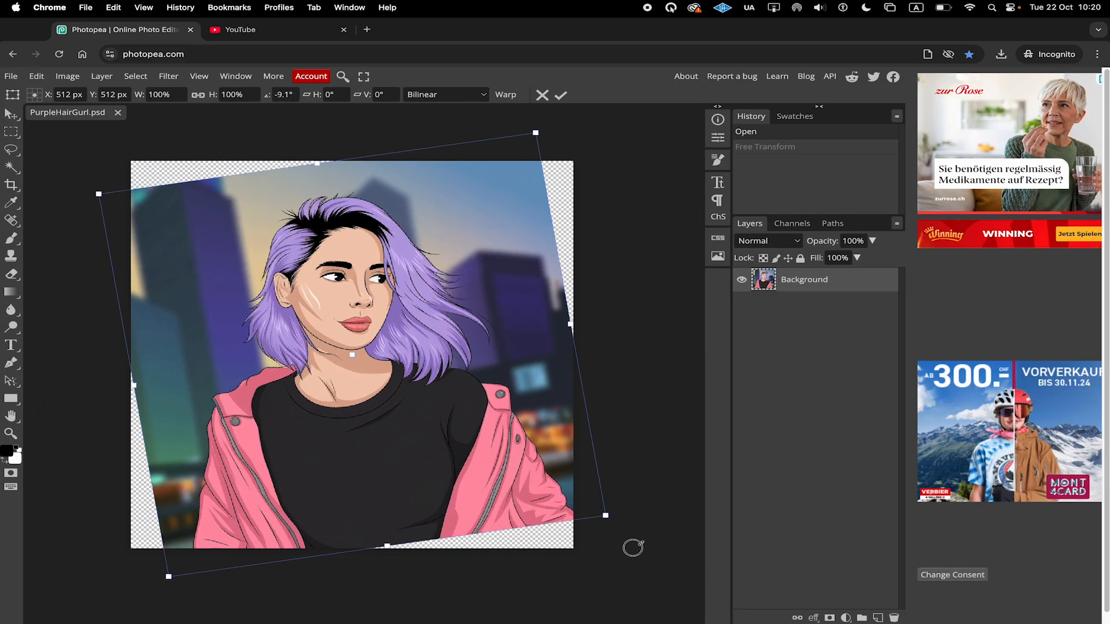
# Step: Cancel the Free Transform so the PurpleHairGurl portrait returns upright
pyautogui.click(561, 94)
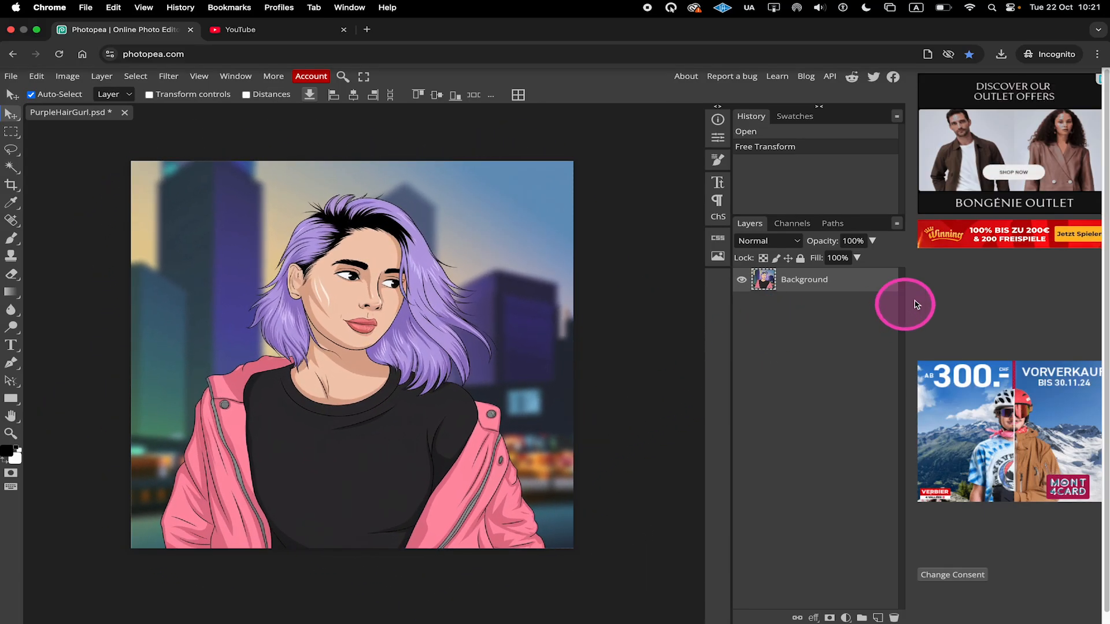
pyautogui.moveTo(778, 329)
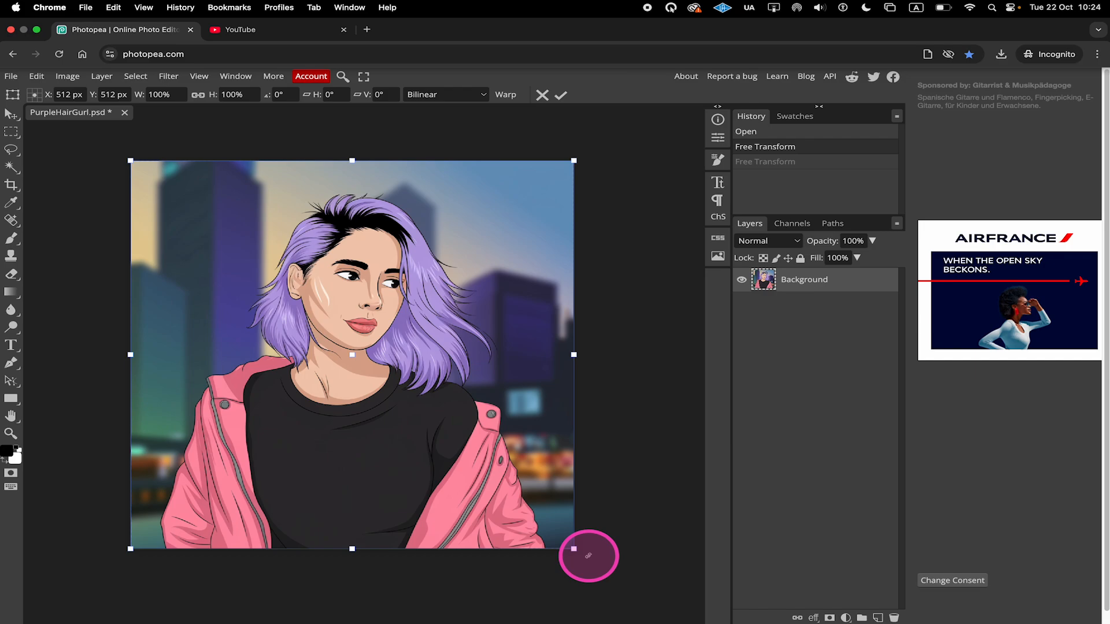
# Step: Reopen Free Transform on the upright Background portrait, keeping angle at 0°
pyautogui.moveTo(587, 556); pyautogui.dragTo(625, 484)
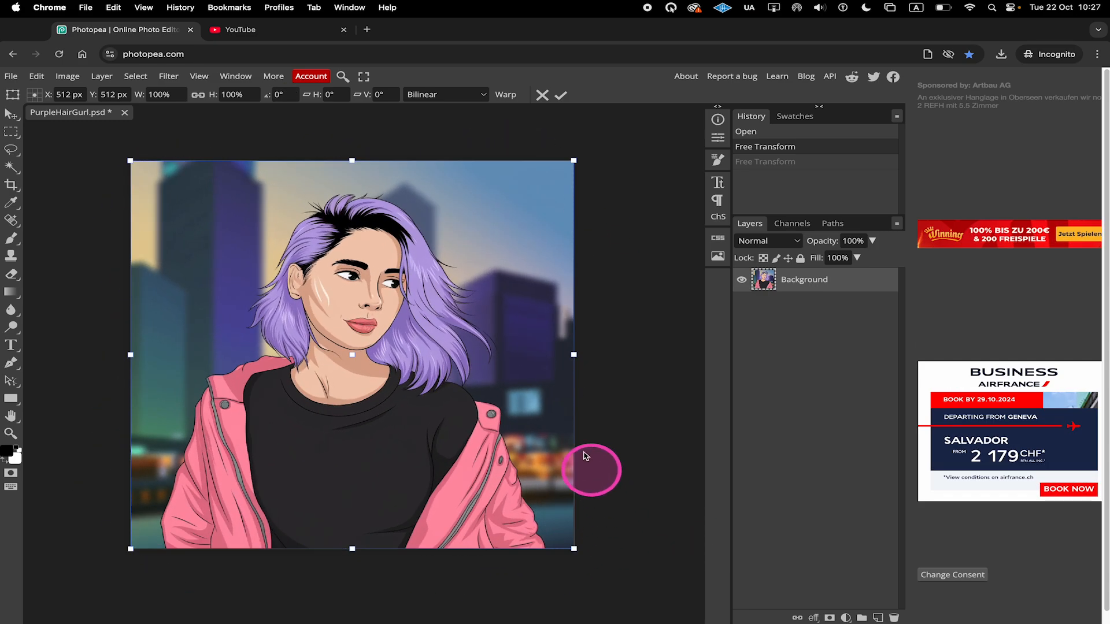
pyautogui.moveTo(333, 132)
pyautogui.write('-25')
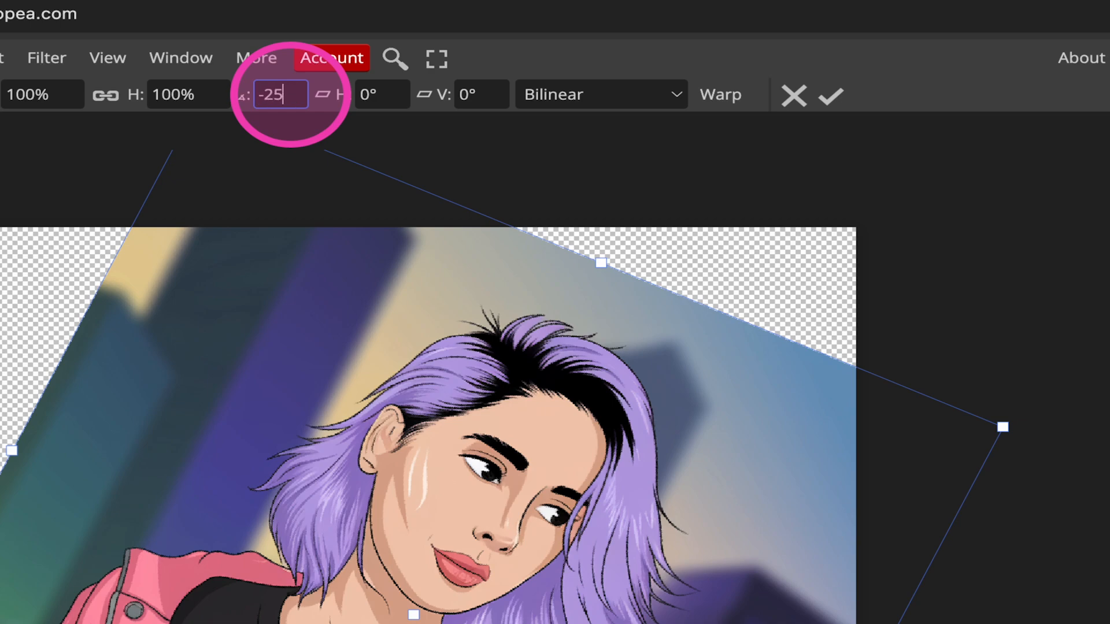
# Step: Confirm a -25° rotation angle for the portrait layer
pyautogui.press('Enter')
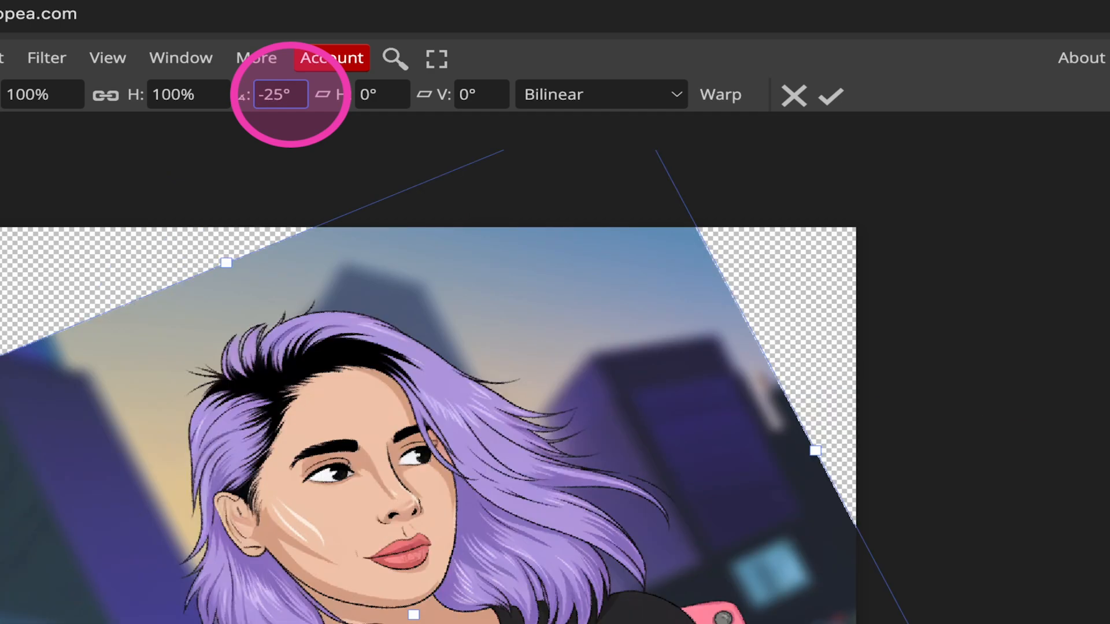